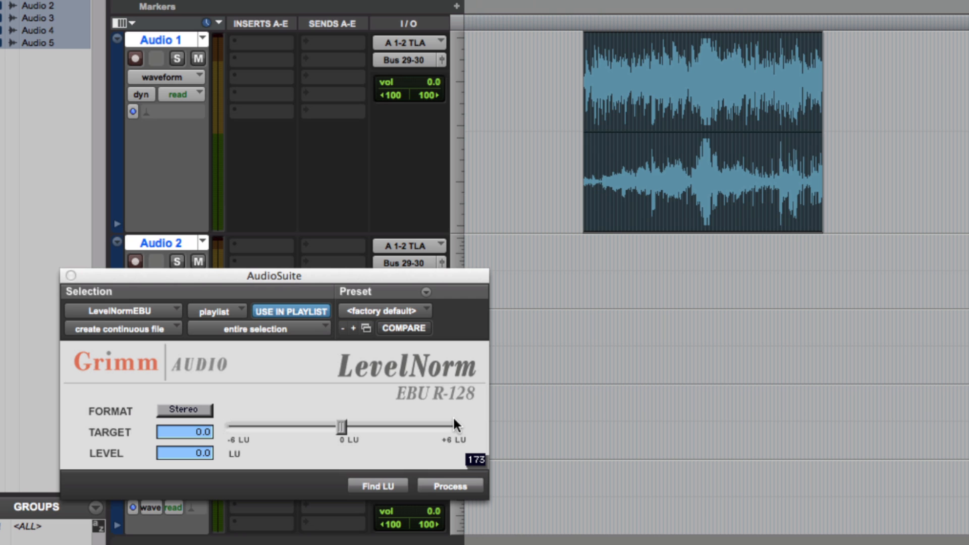
# - Process the loud stereo clip on Audio 1 with LevelNorm EBU R-128 to the 0.0 LU target
pyautogui.click(449, 486)
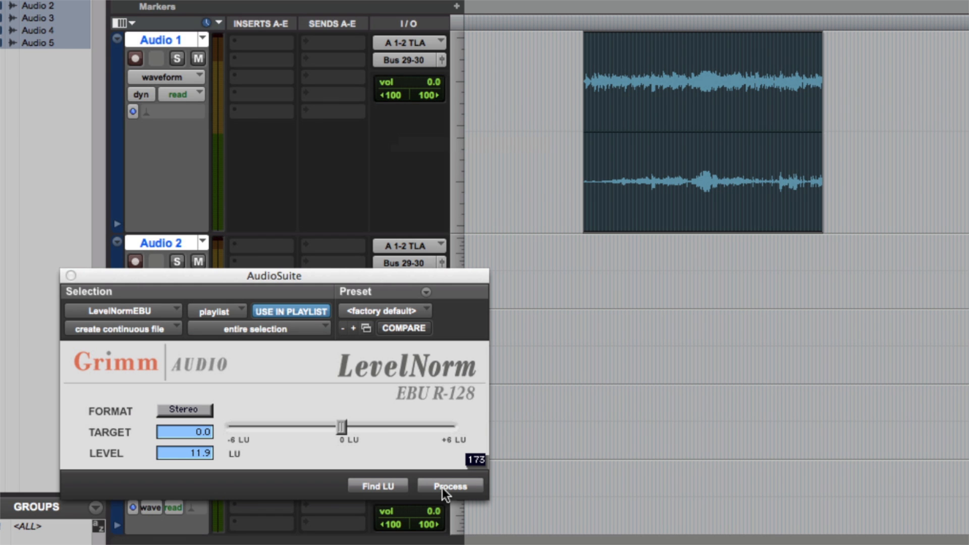
pyautogui.click(450, 486)
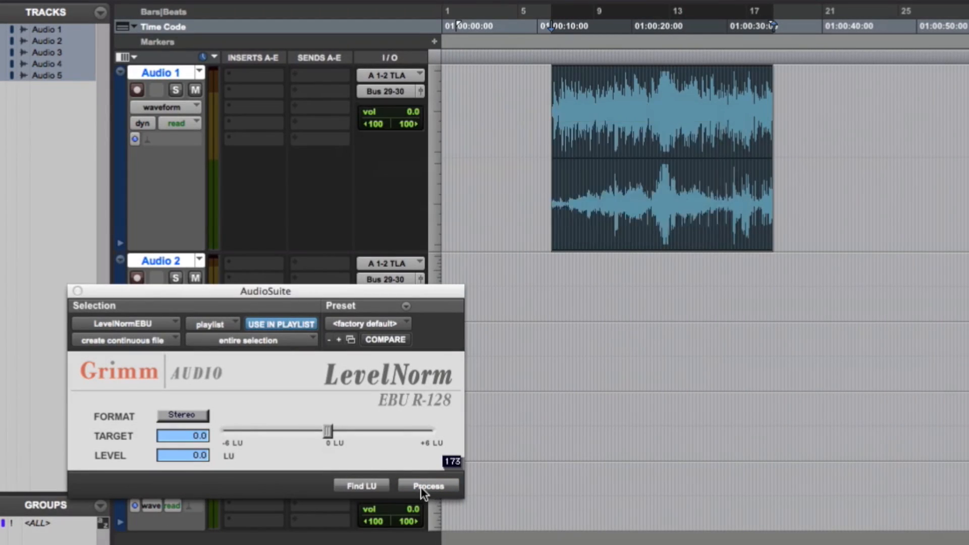
# - Process the selected clips on Audio 1 with LevelNorm to the 0 LU target
pyautogui.click(428, 487)
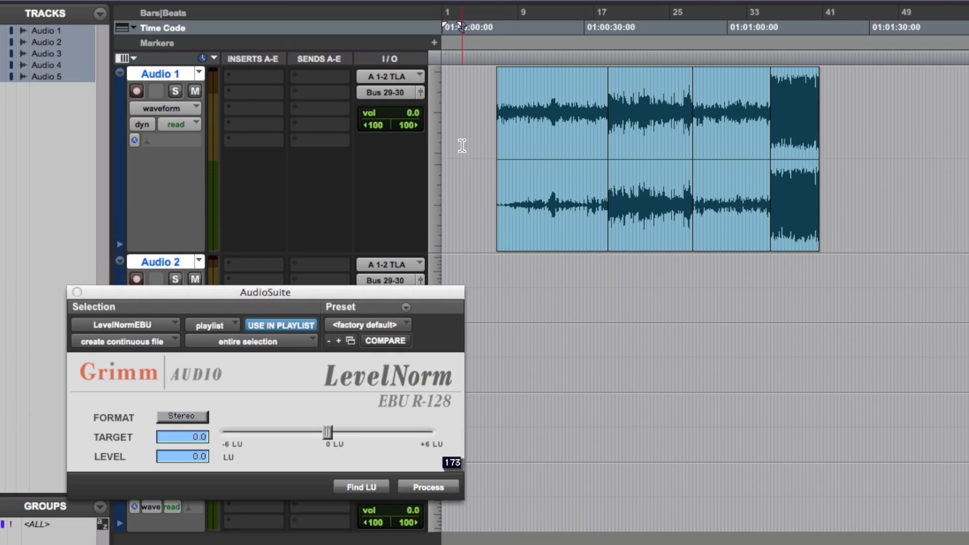
pyautogui.click(428, 486)
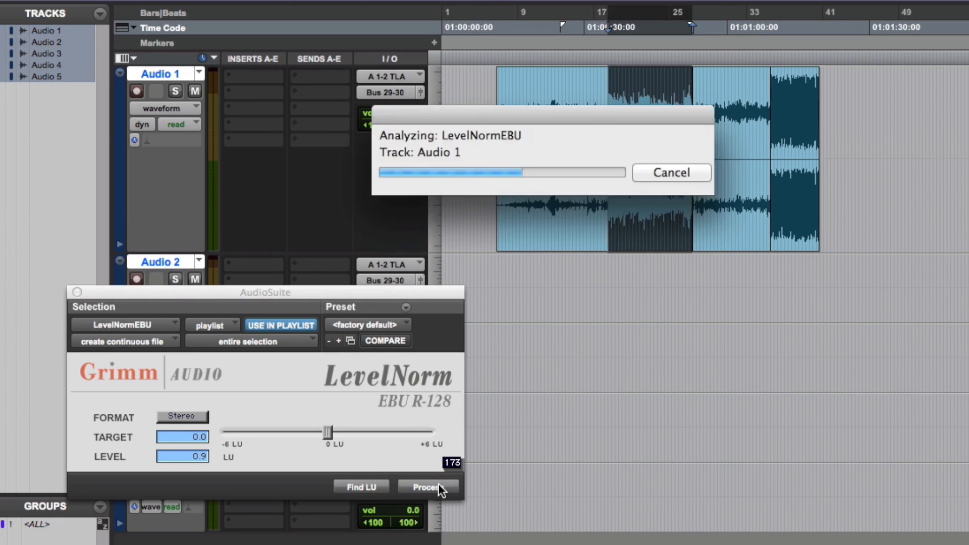
pyautogui.click(428, 487)
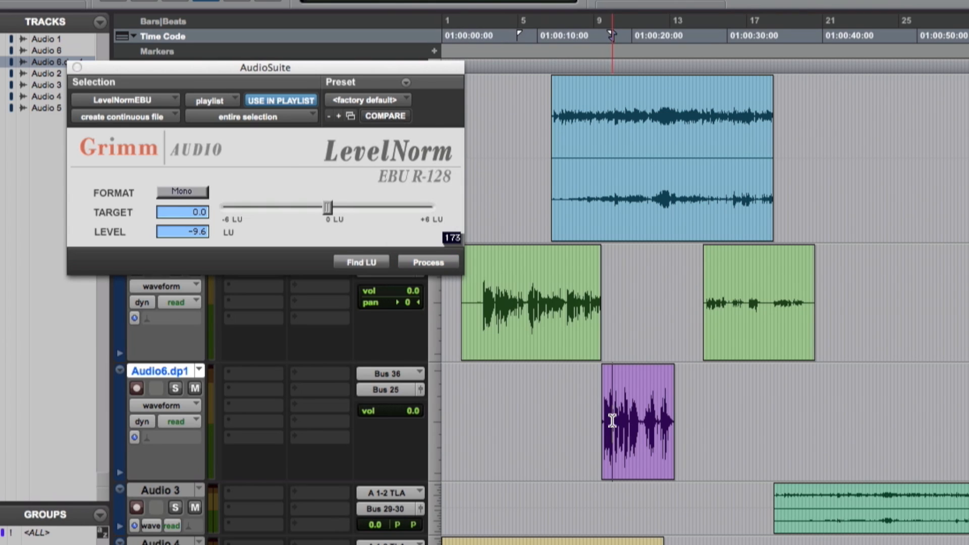
# - Process the quiet mono green dialogue clip, measured at -10.6 LU, to the 0 LU target
pyautogui.click(428, 262)
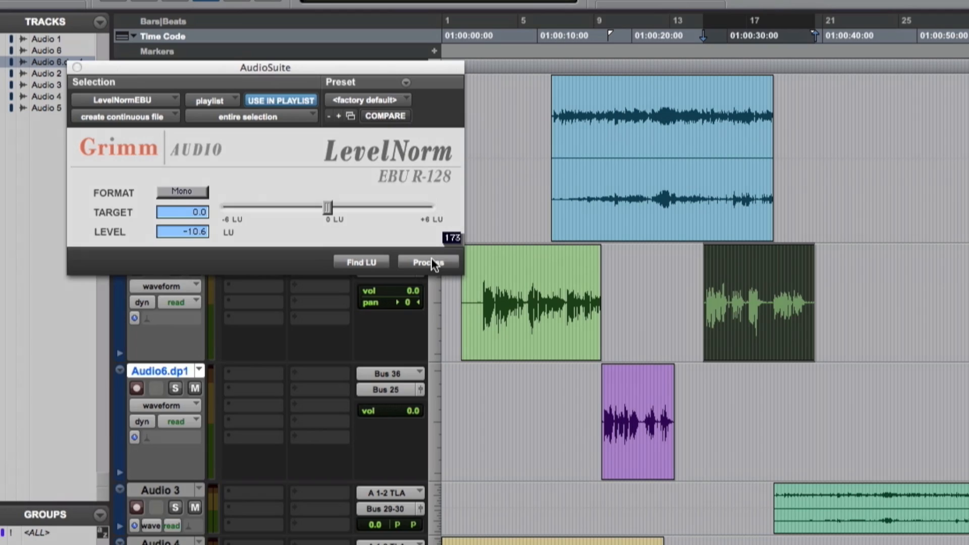
pyautogui.click(428, 261)
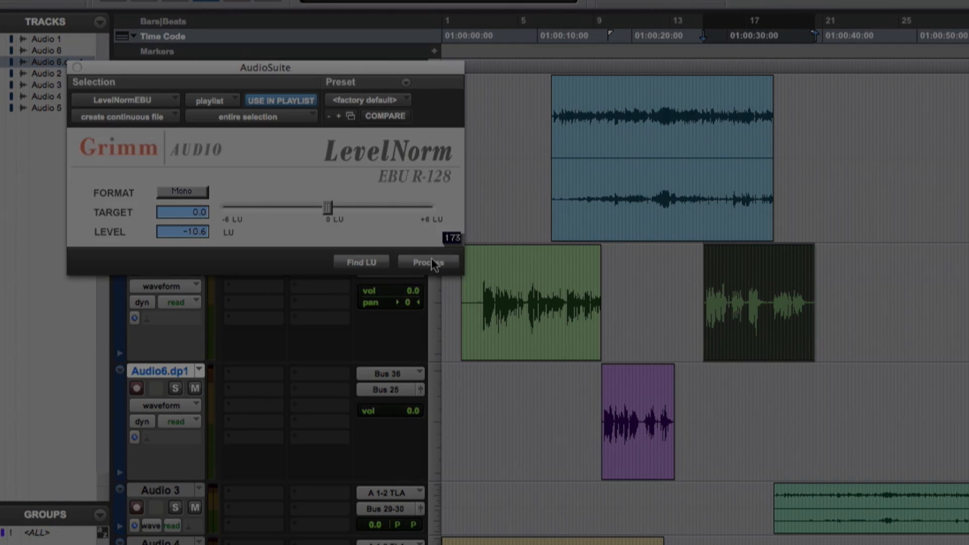